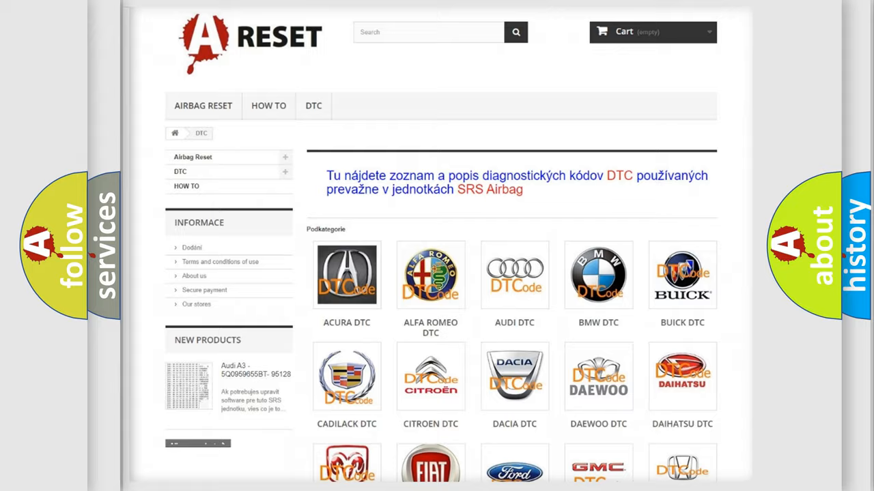
Step: Scroll the DTC brand grid and choose the FIAT DTC tile
scroll("down", 3)
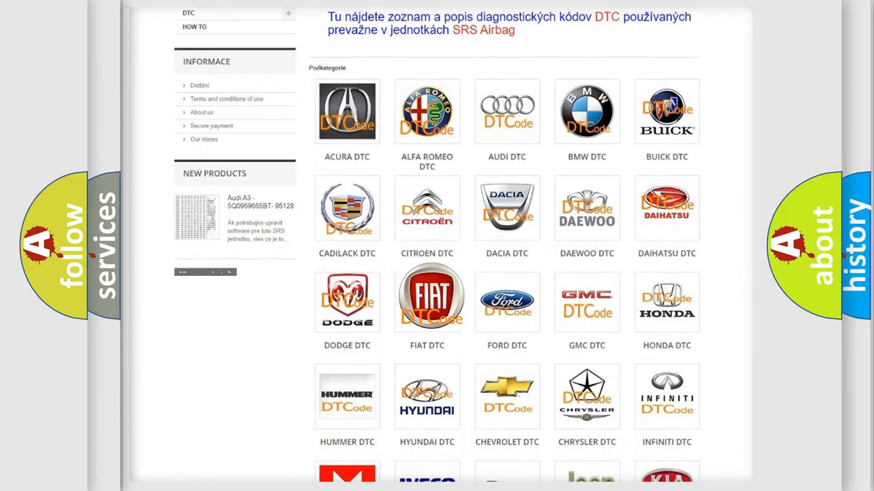
left_click(426, 300)
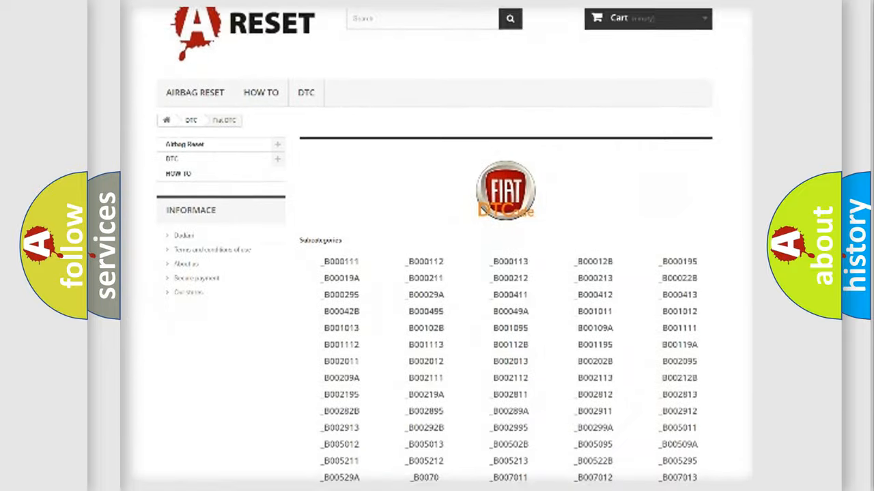
scroll("down", 3)
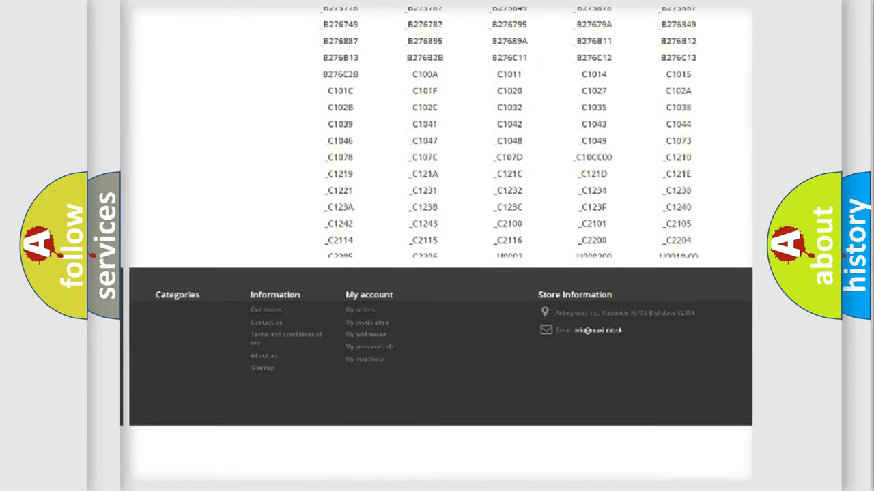
scroll("up", 3)
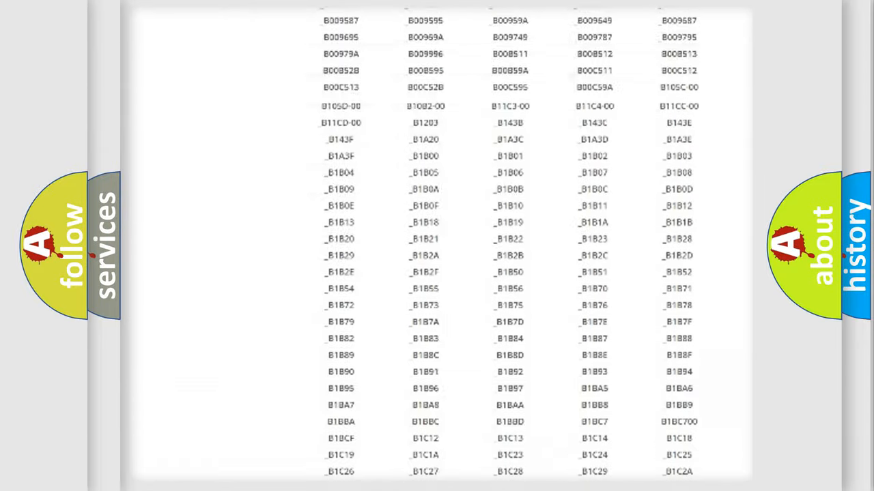
scroll("up", 3)
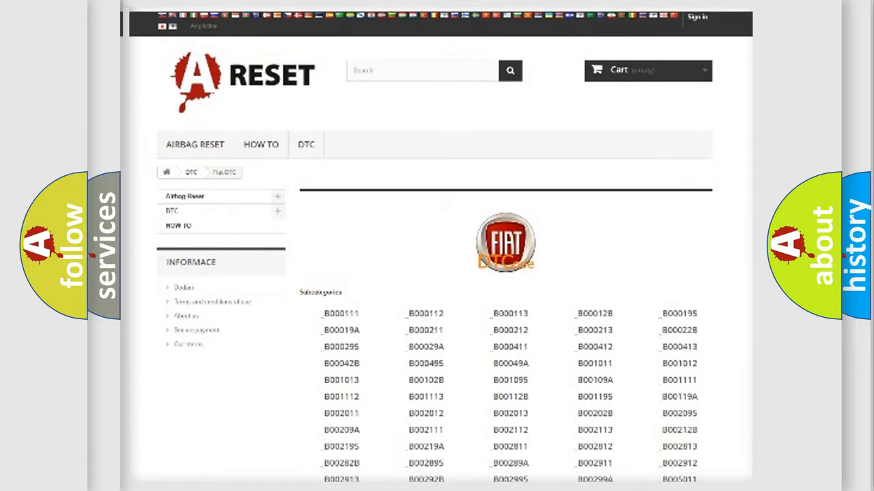